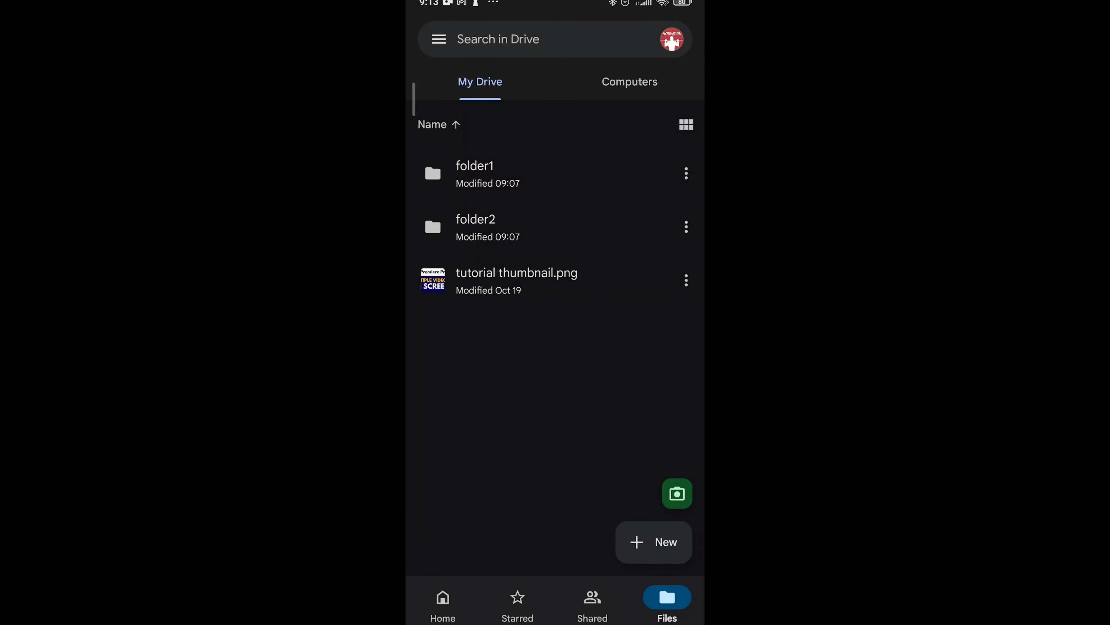
Preview tutorial thumbnail.png, then mark it Make available offline from its three-dot options
click(517, 280)
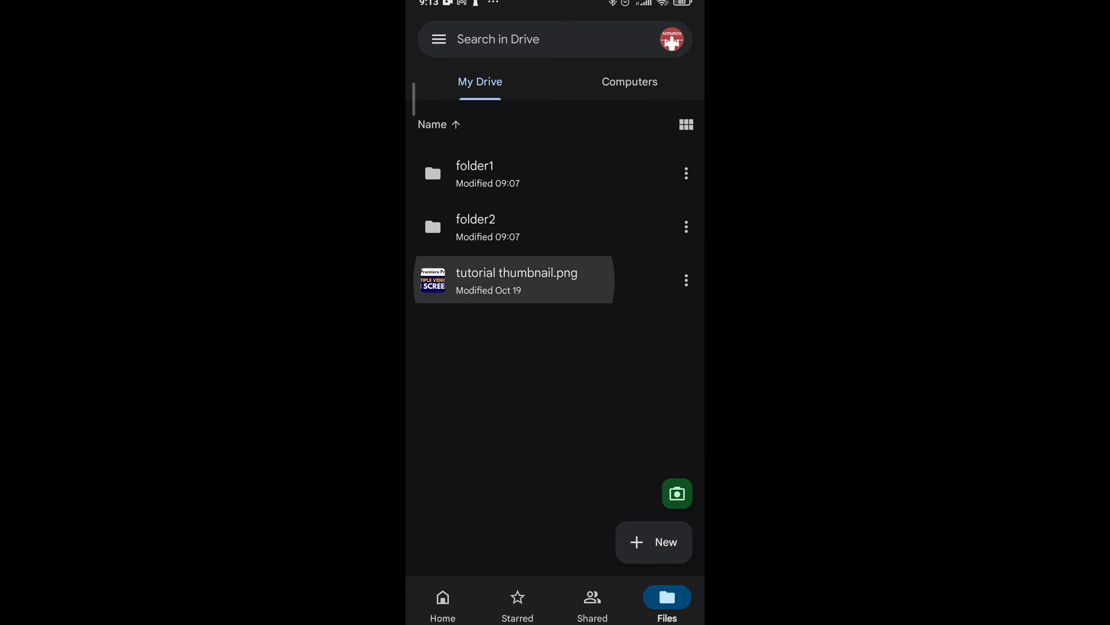
click(517, 281)
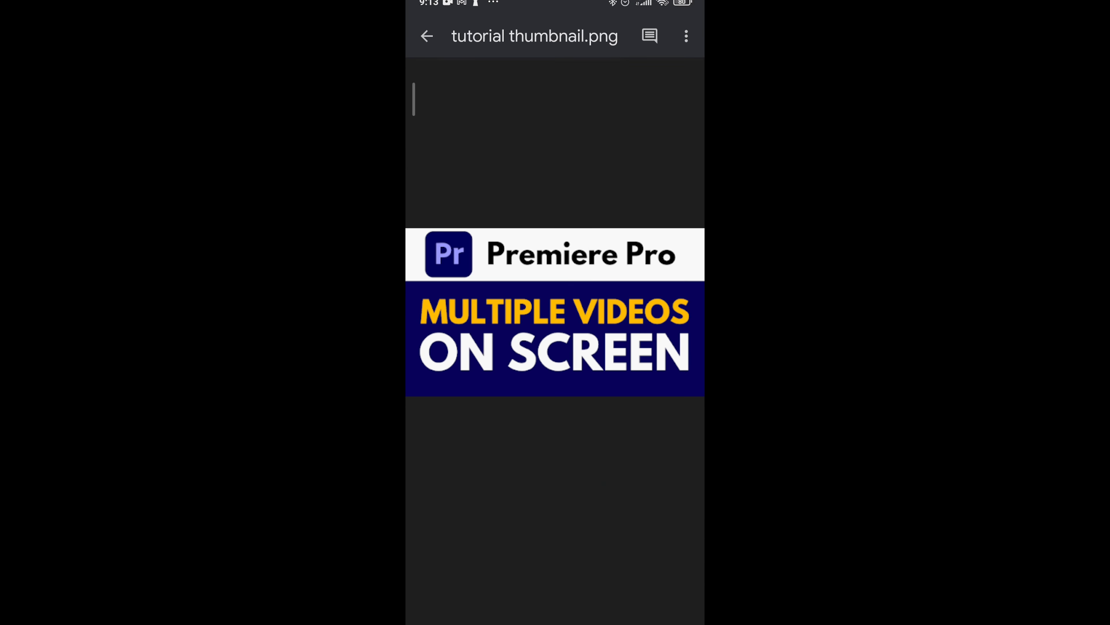
click(428, 36)
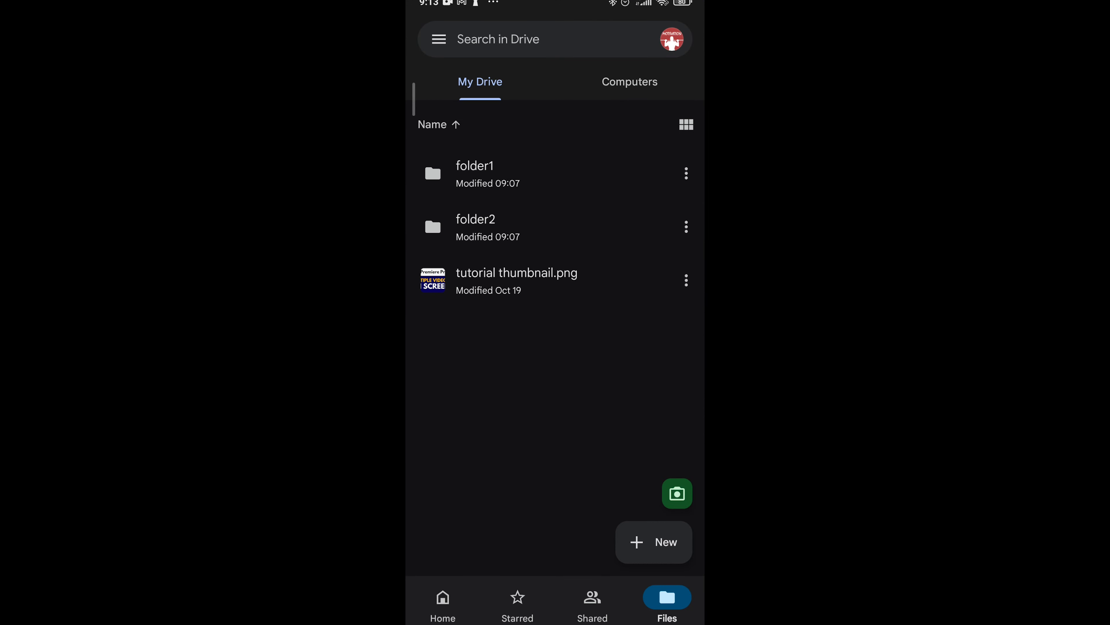
click(686, 281)
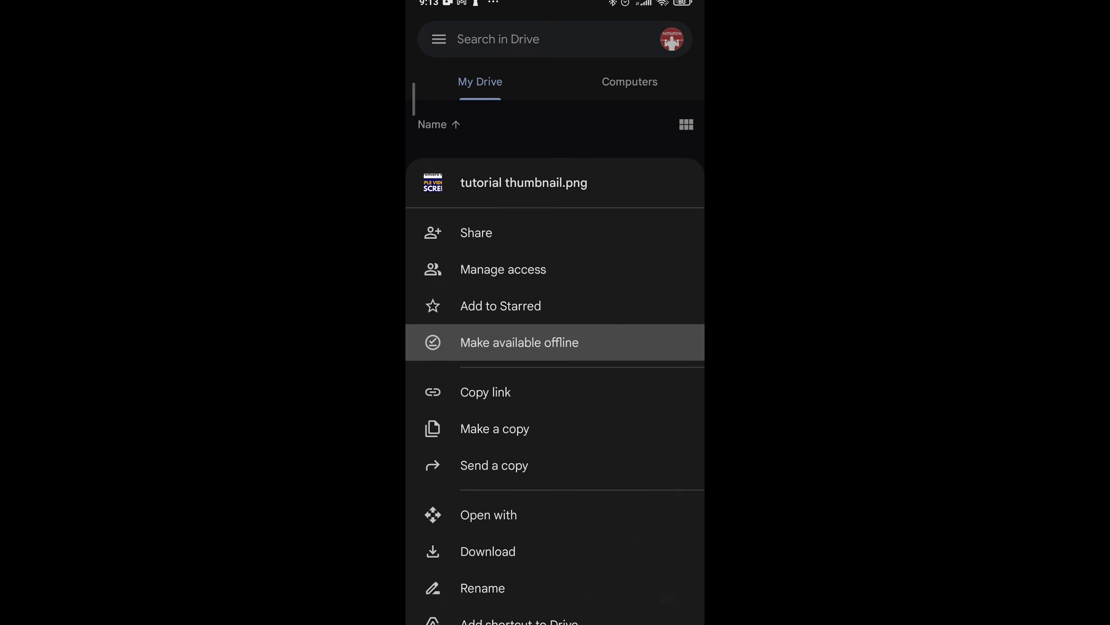
click(519, 342)
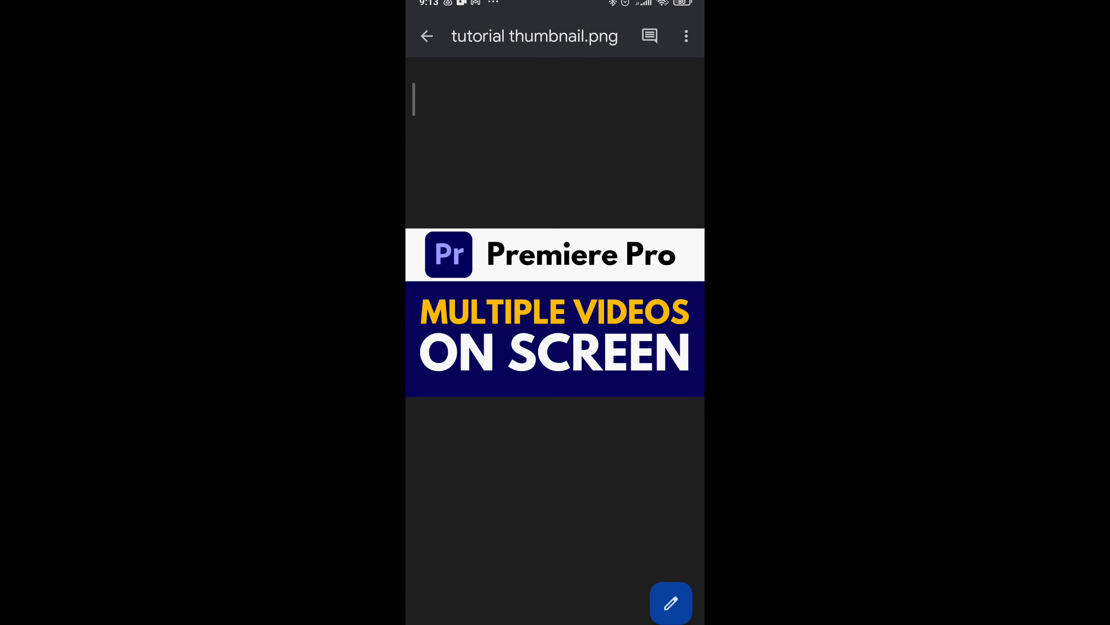
click(428, 36)
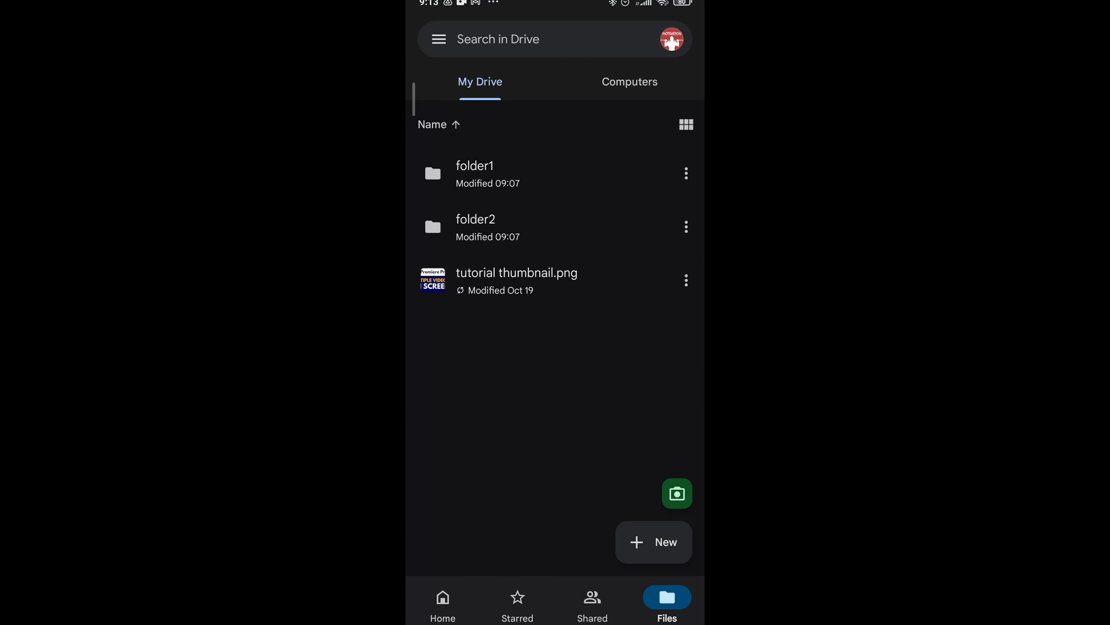